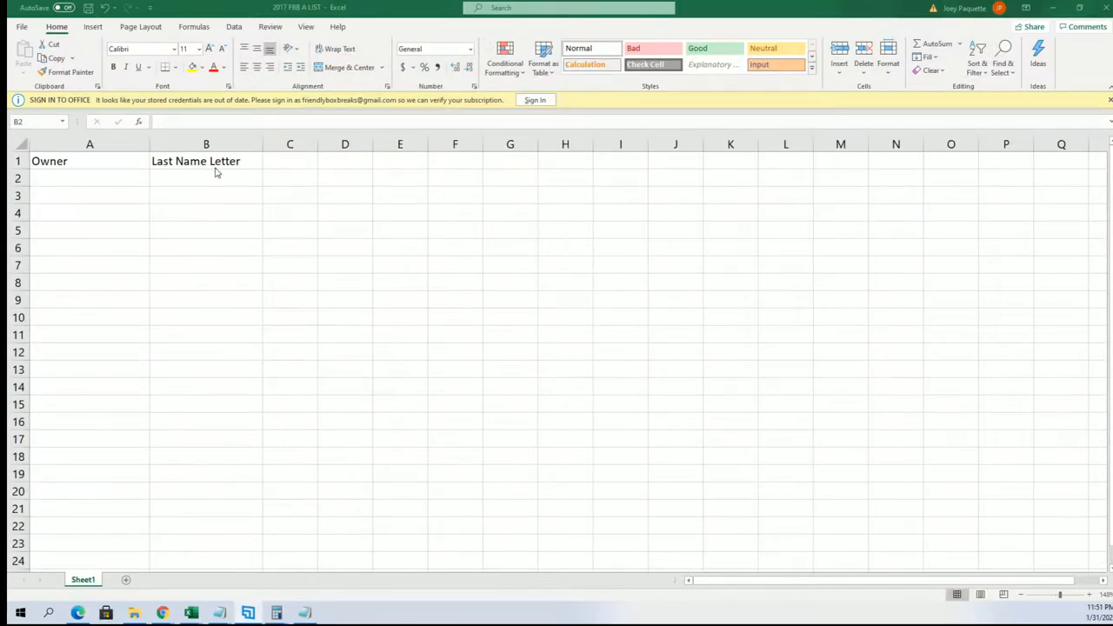
# Rename the second column header beside Owner from Last Name Letter to COLOR SPOTS.
pyautogui.doubleClick(196, 161)
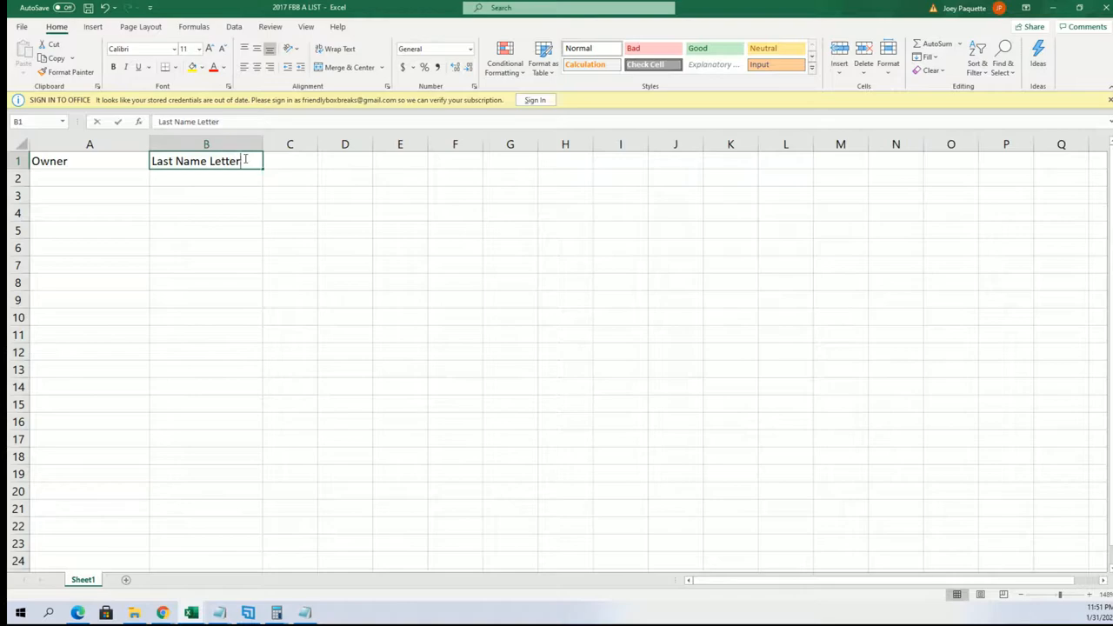
pyautogui.write('COLOR')
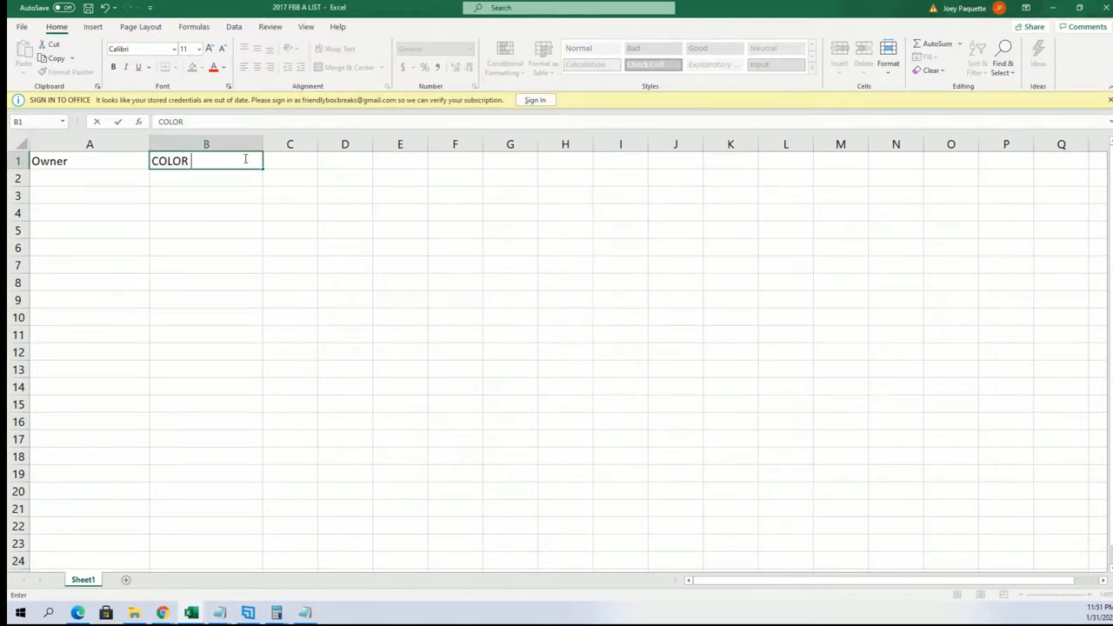
pyautogui.write('SPOTS')
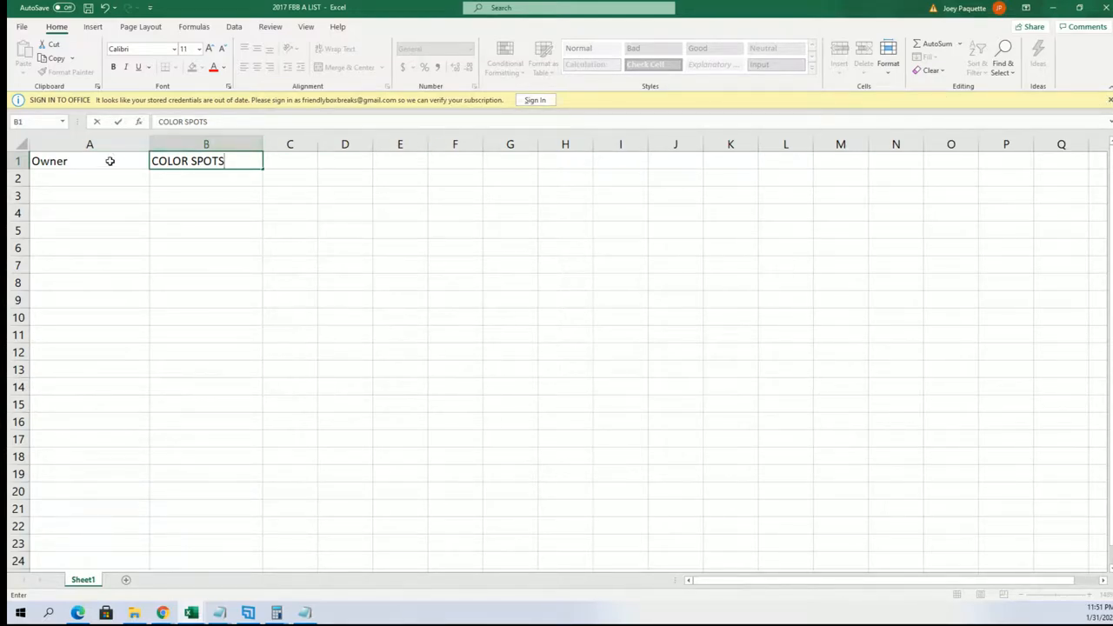
pyautogui.press('Enter')
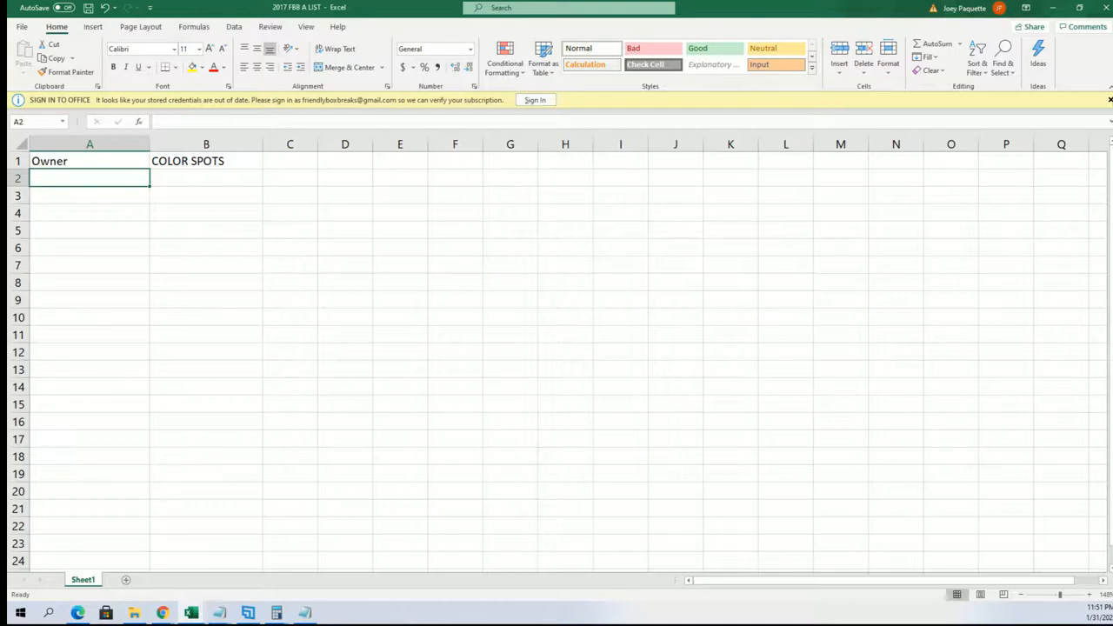
# Randomize the pasted 15-name owner list and reshuffle it several times.
pyautogui.click(1109, 99)
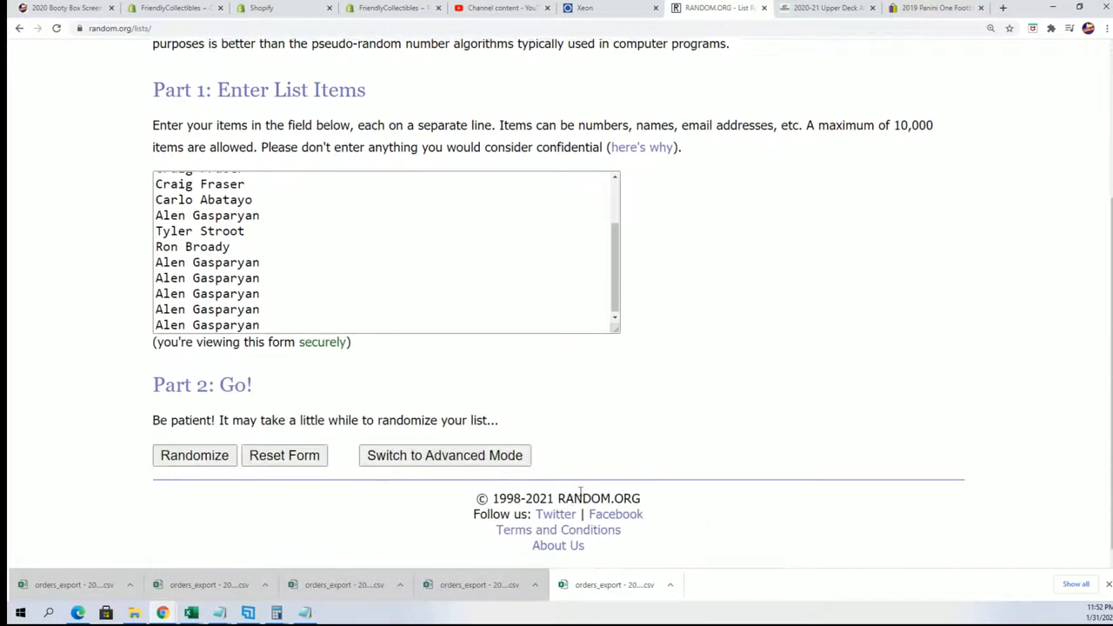
pyautogui.click(194, 454)
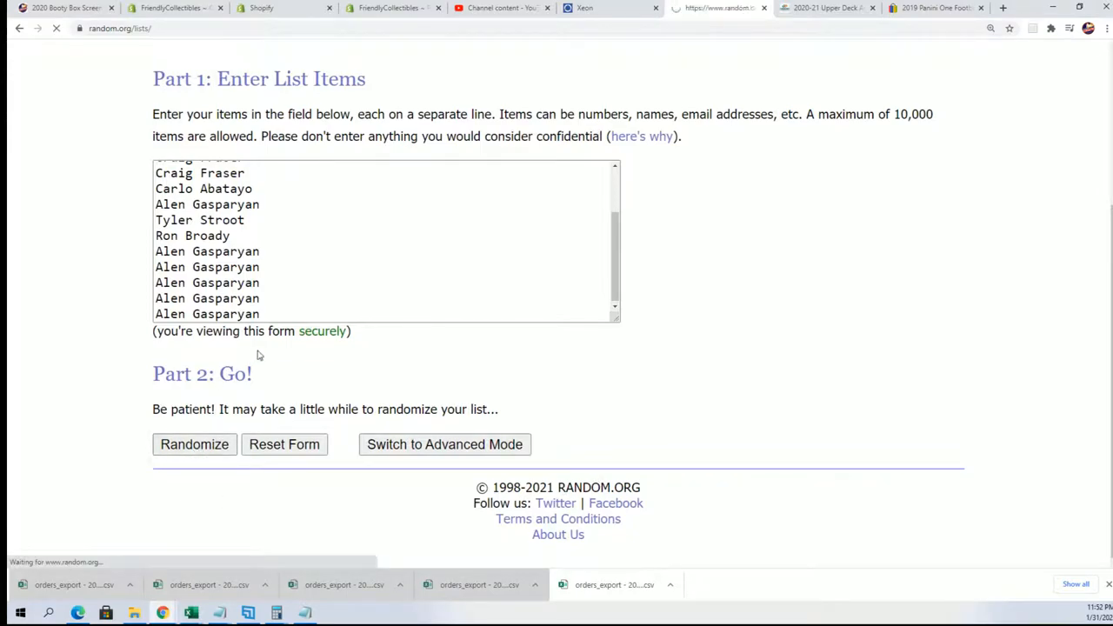
pyautogui.click(194, 445)
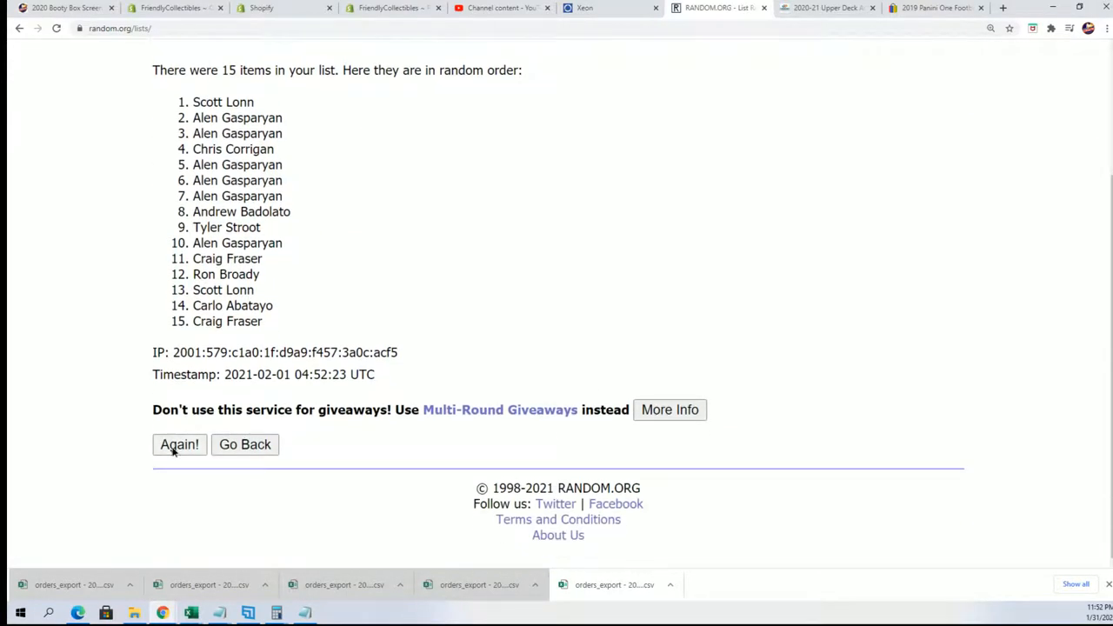
pyautogui.click(179, 444)
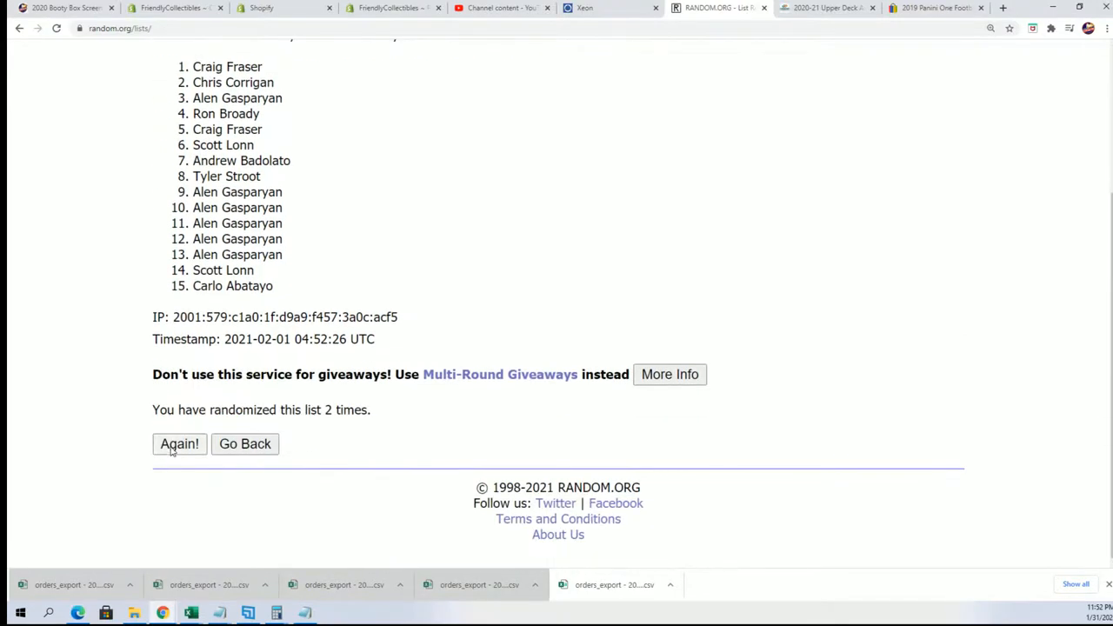
pyautogui.click(179, 443)
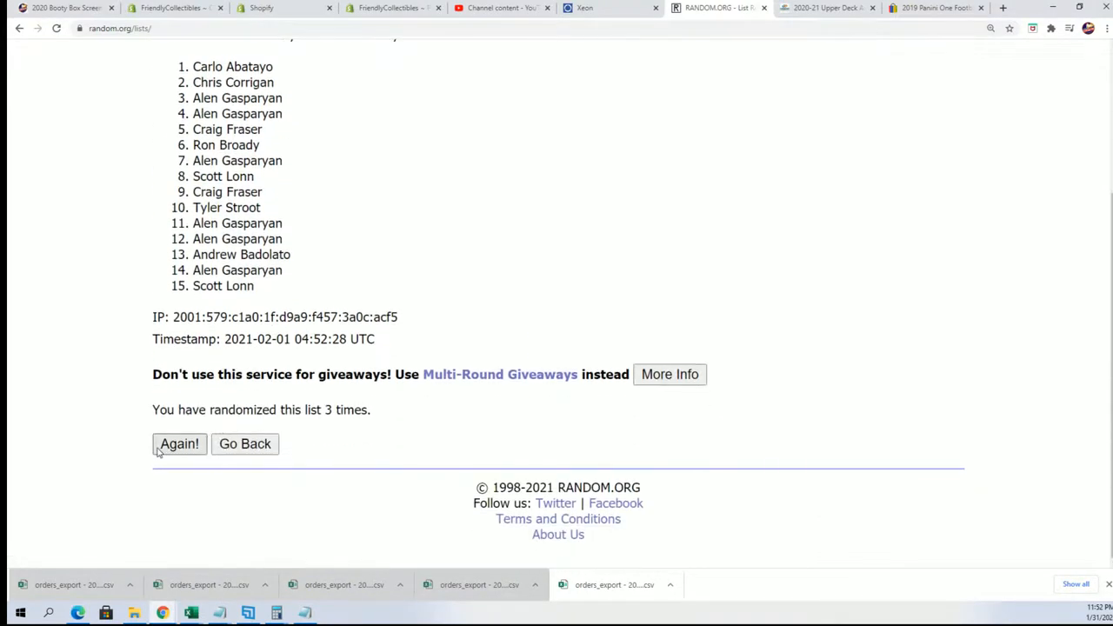
# Keep reshuffling the owner names up to seven runs, then accept pasting as plain text.
pyautogui.click(179, 443)
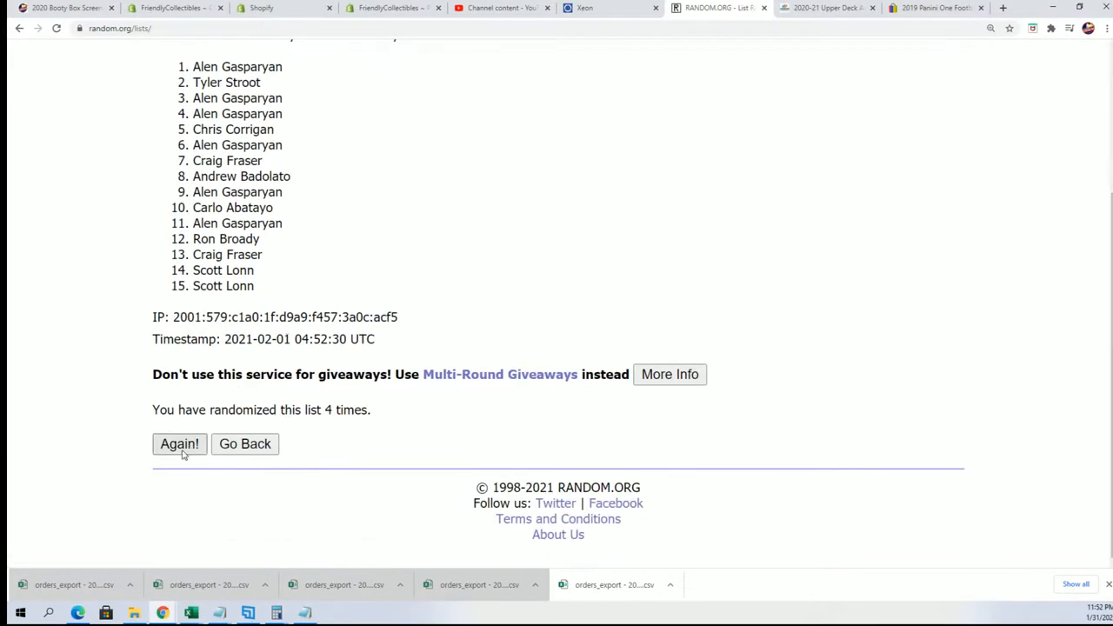
pyautogui.click(179, 443)
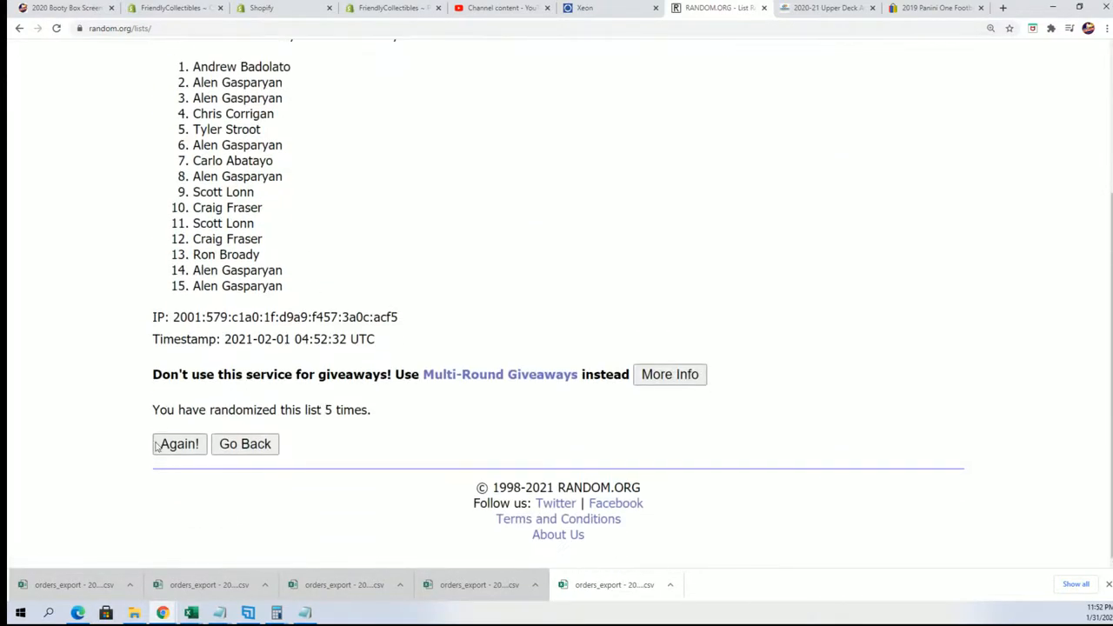
pyautogui.click(179, 443)
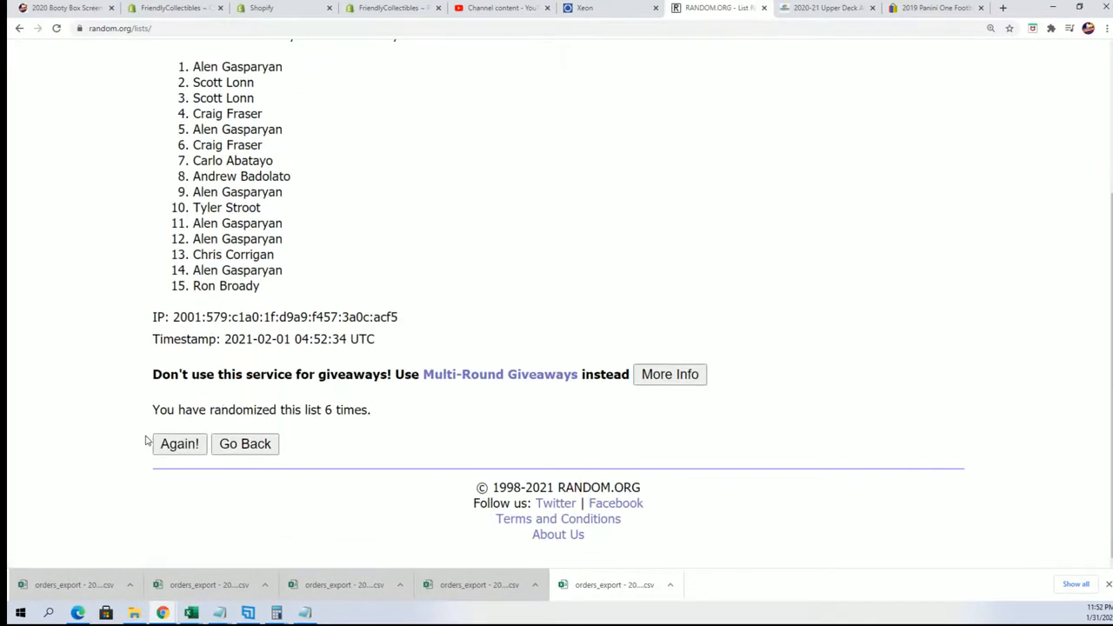
pyautogui.click(179, 443)
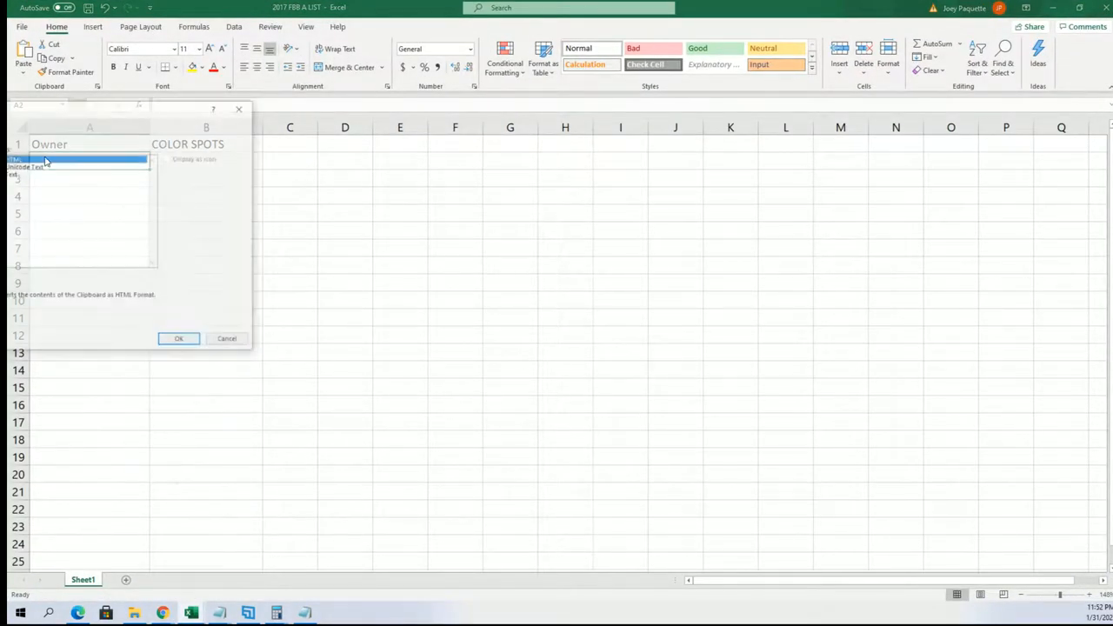
pyautogui.click(78, 172)
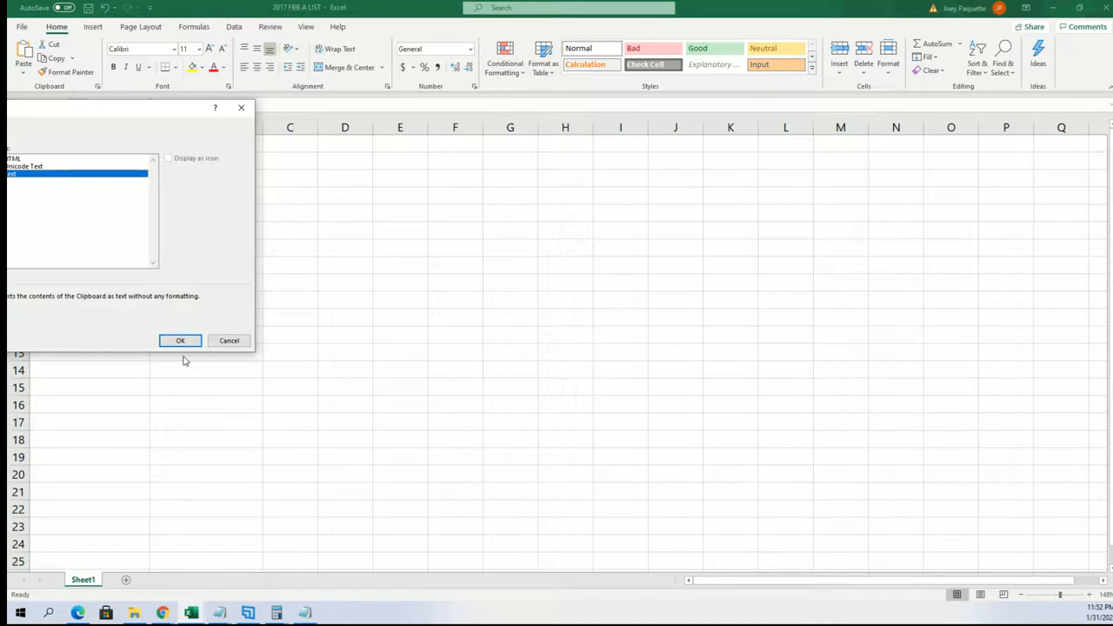
pyautogui.click(180, 340)
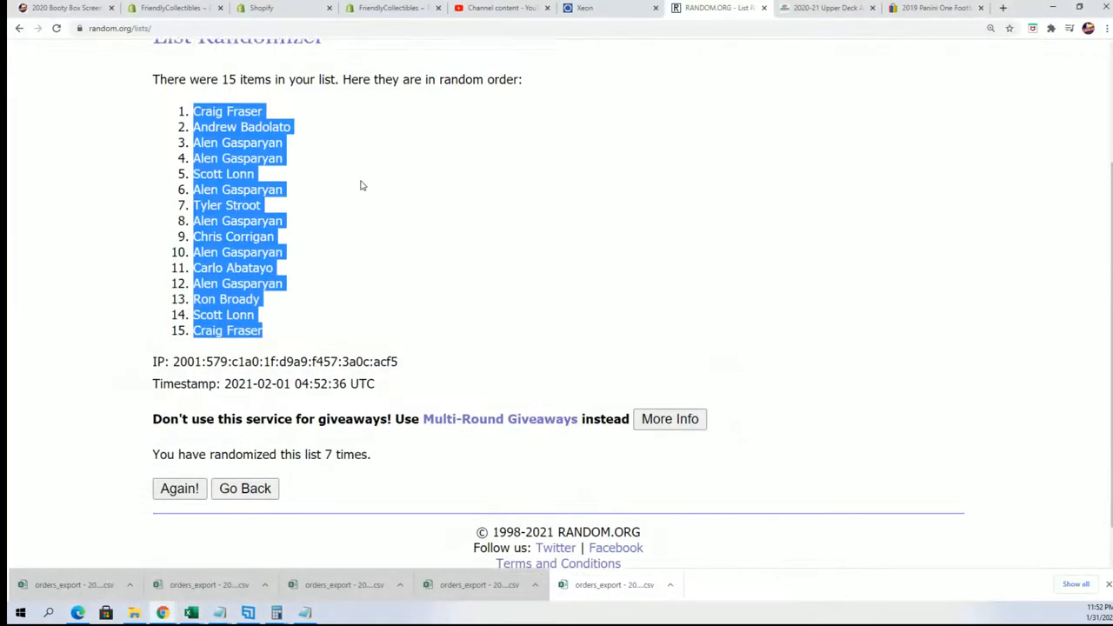
# Select the 15 colour names, Black through Yellow, in Notepad for copying.
pyautogui.scroll(3)
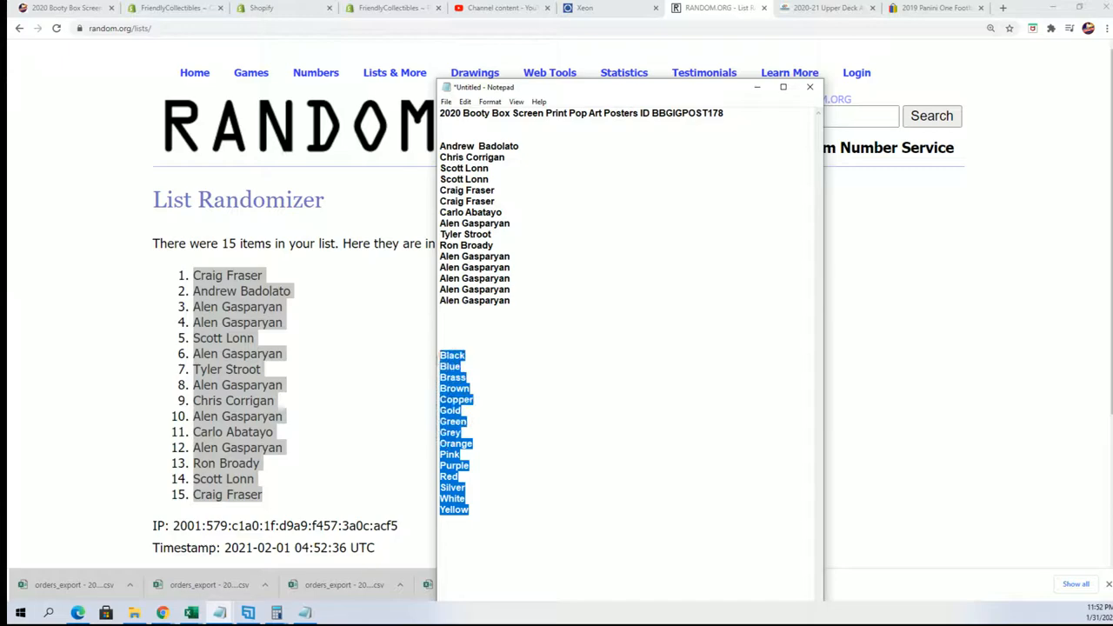
pyautogui.click(809, 86)
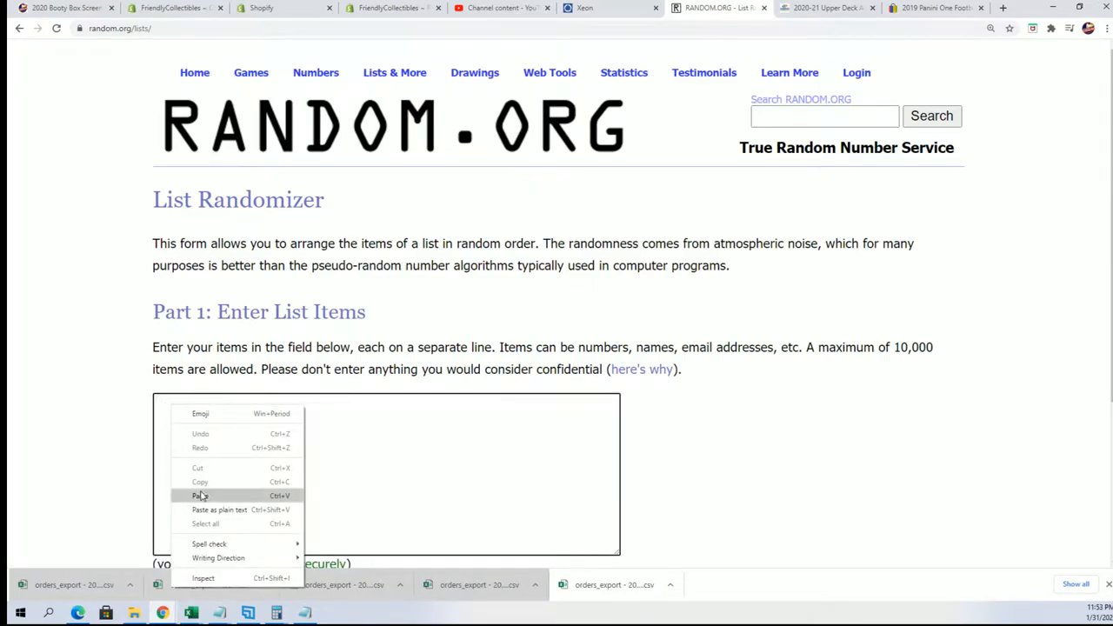
# Paste the colour names into the list field and shuffle them into a Green, Orange, Silver order.
pyautogui.click(200, 495)
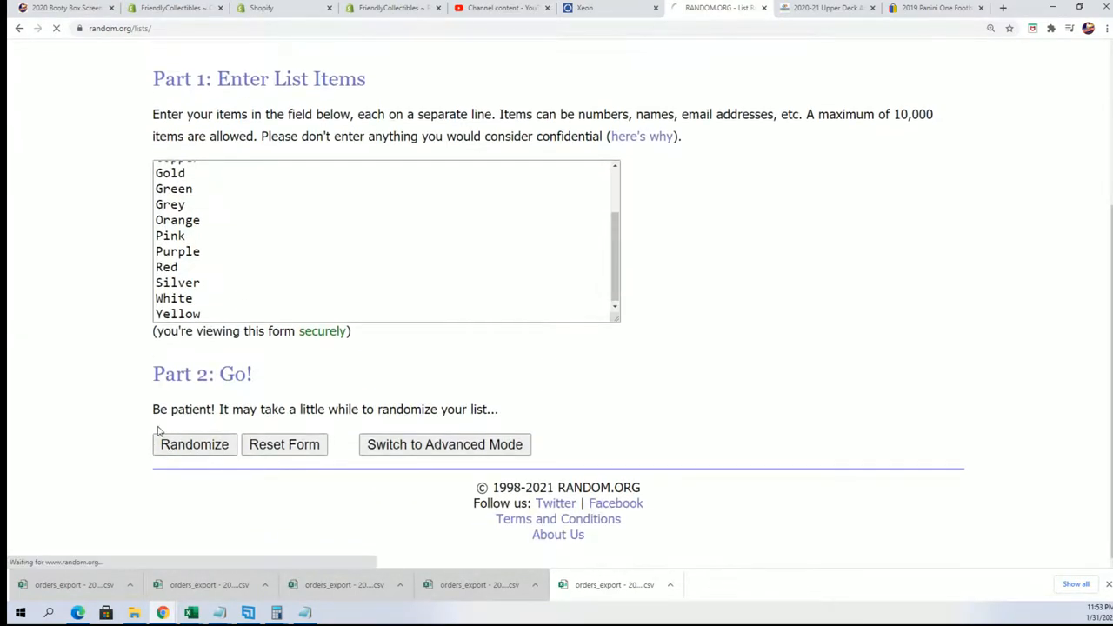
pyautogui.click(194, 444)
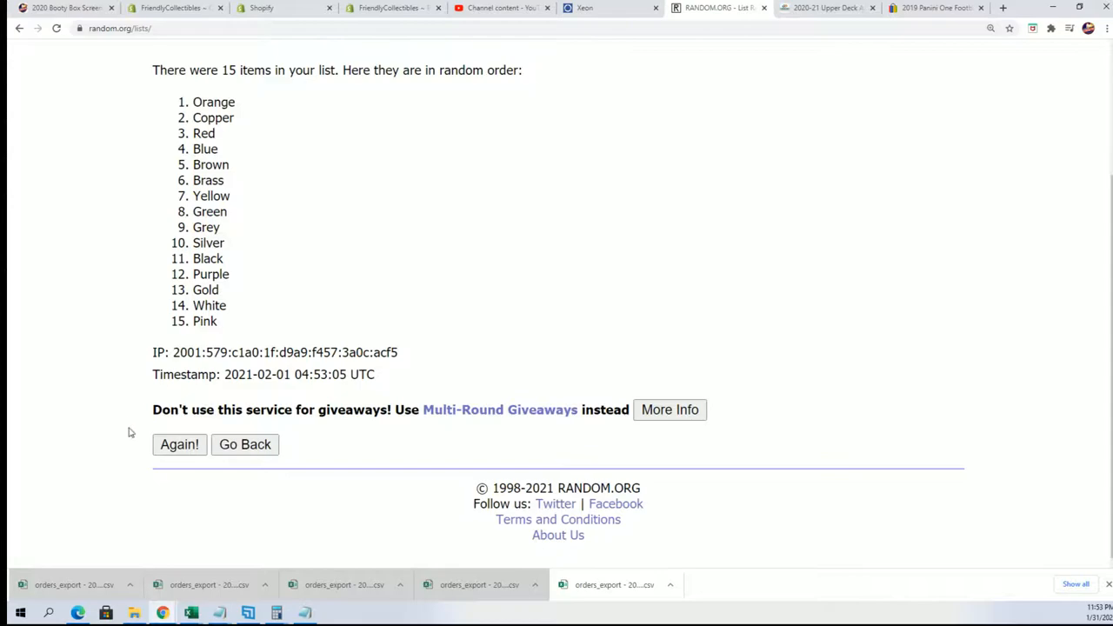
pyautogui.click(179, 444)
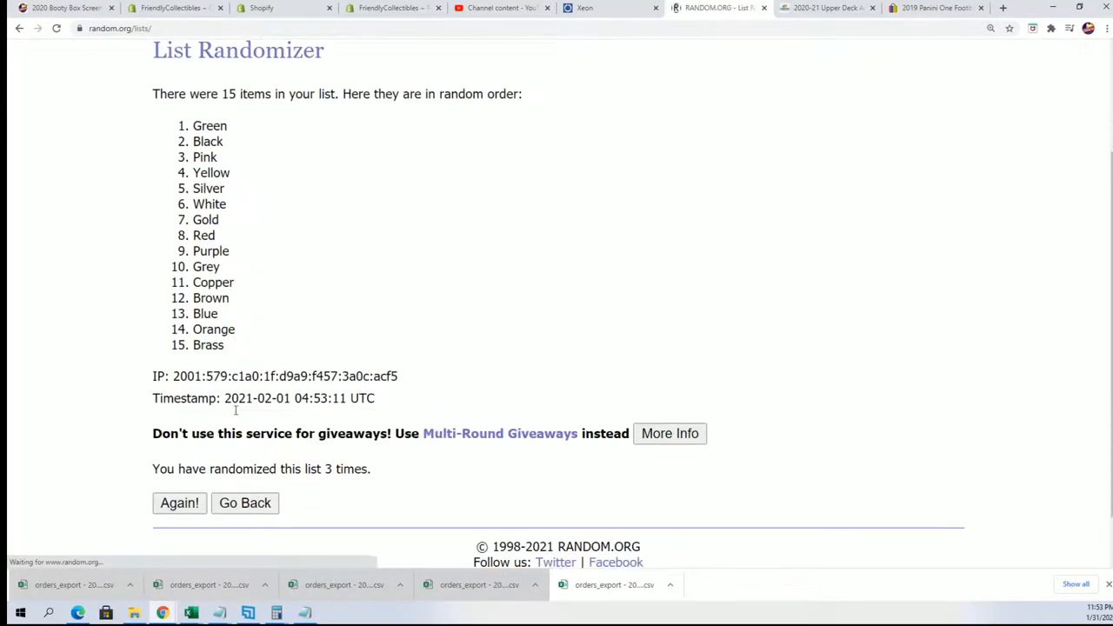
pyautogui.click(179, 502)
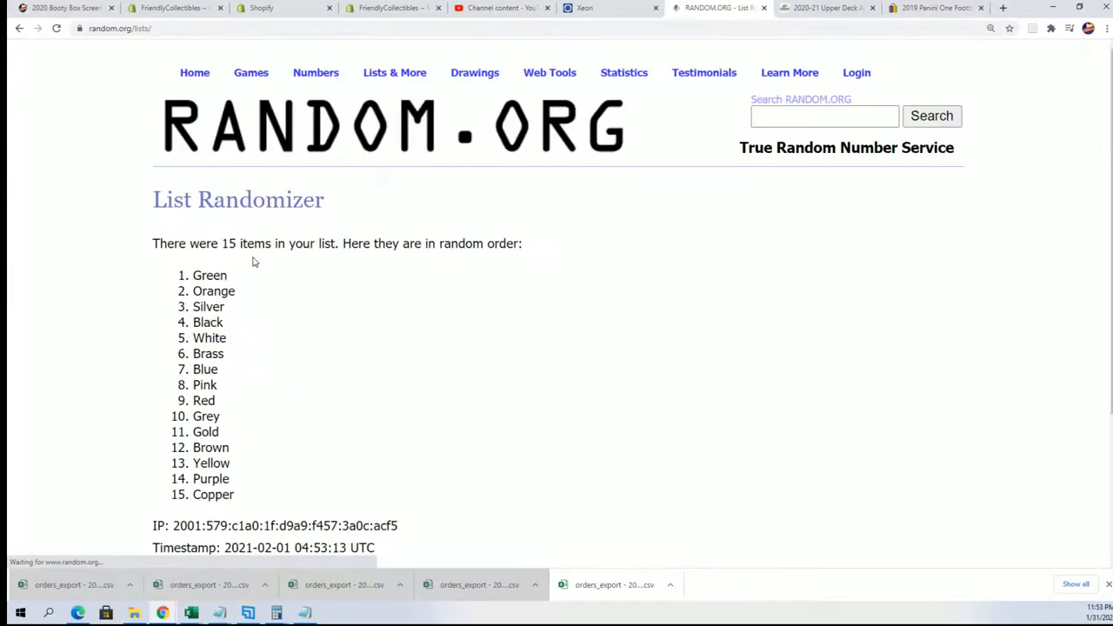
pyautogui.scroll(-3)
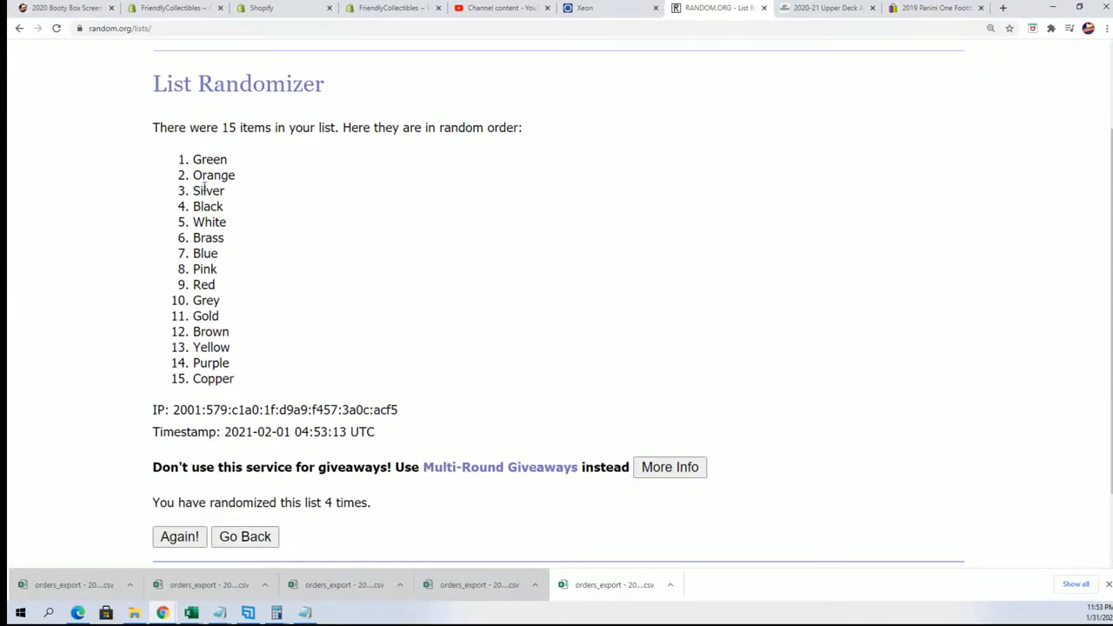
pyautogui.moveTo(304, 320)
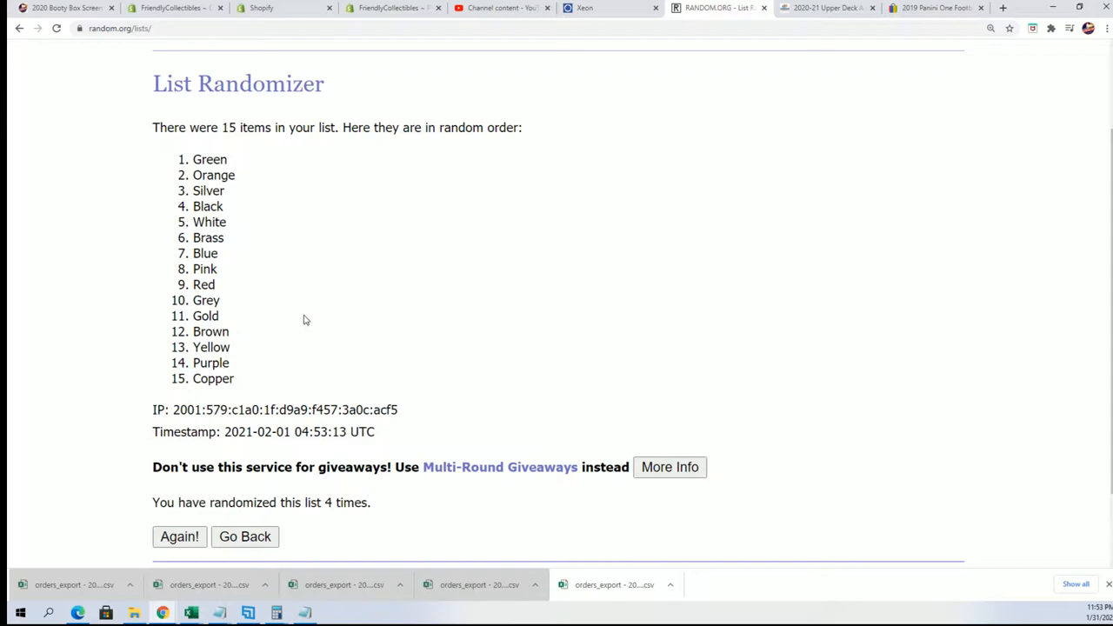
# Duplicate the colour results tab and confirm the form resubmission.
pyautogui.rightClick(717, 8)
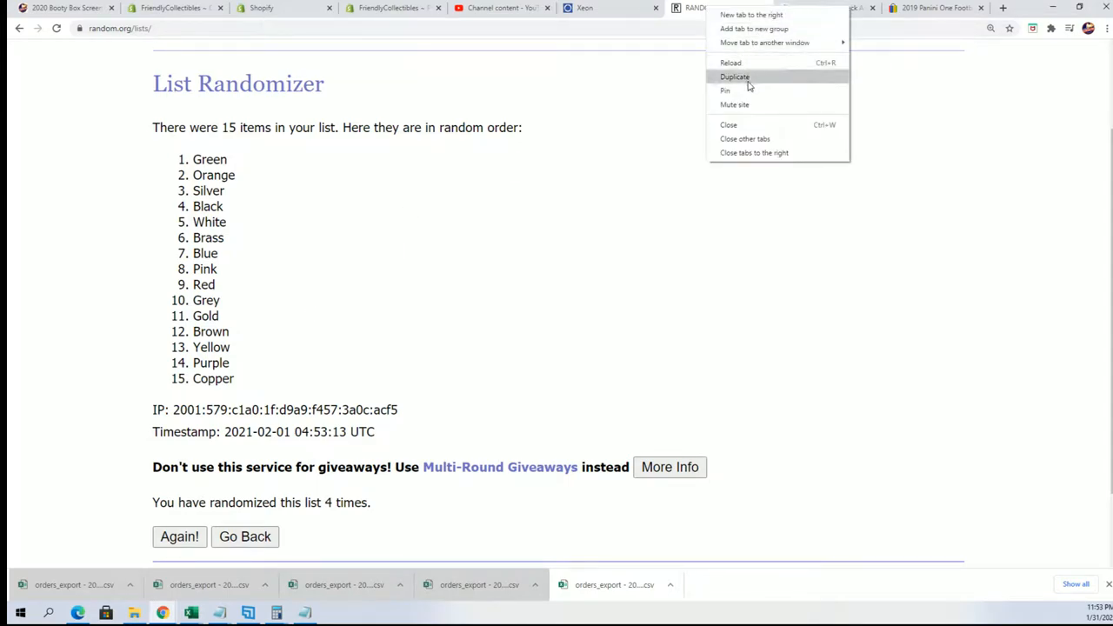
pyautogui.click(734, 76)
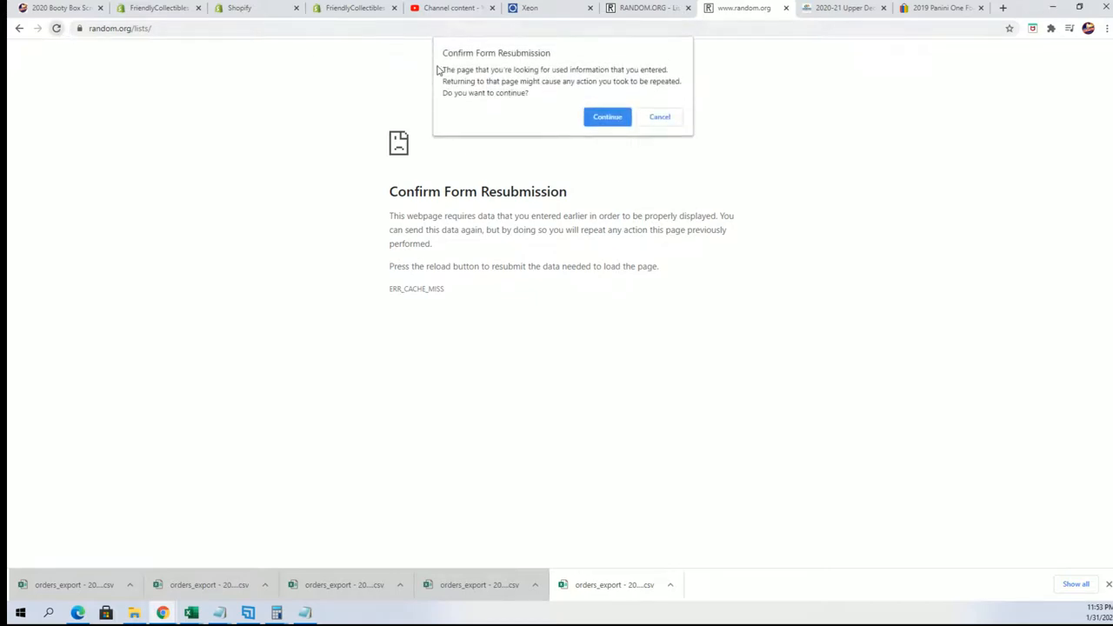
pyautogui.click(607, 116)
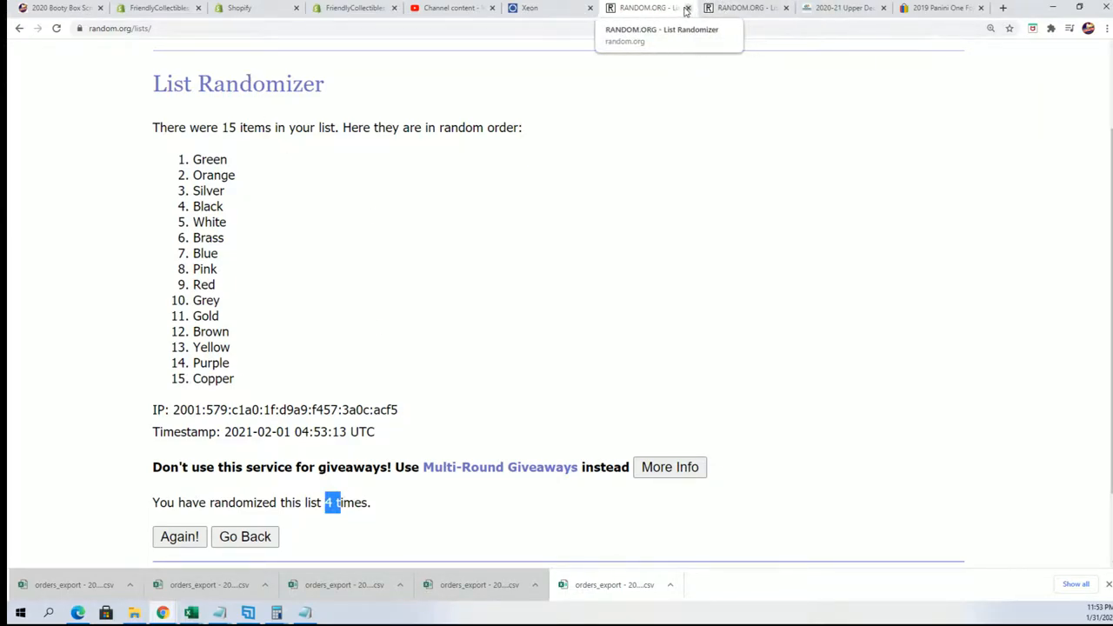
pyautogui.moveTo(685, 8)
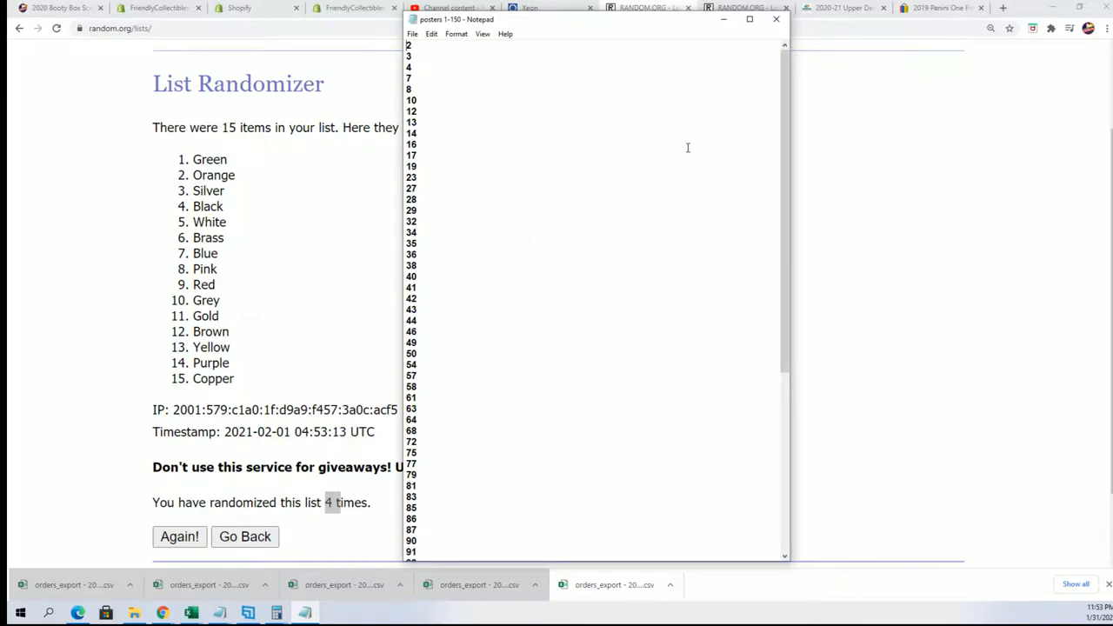
# Review the posters 1-150 list, then flip between the original and copied results tabs.
pyautogui.scroll(-3)
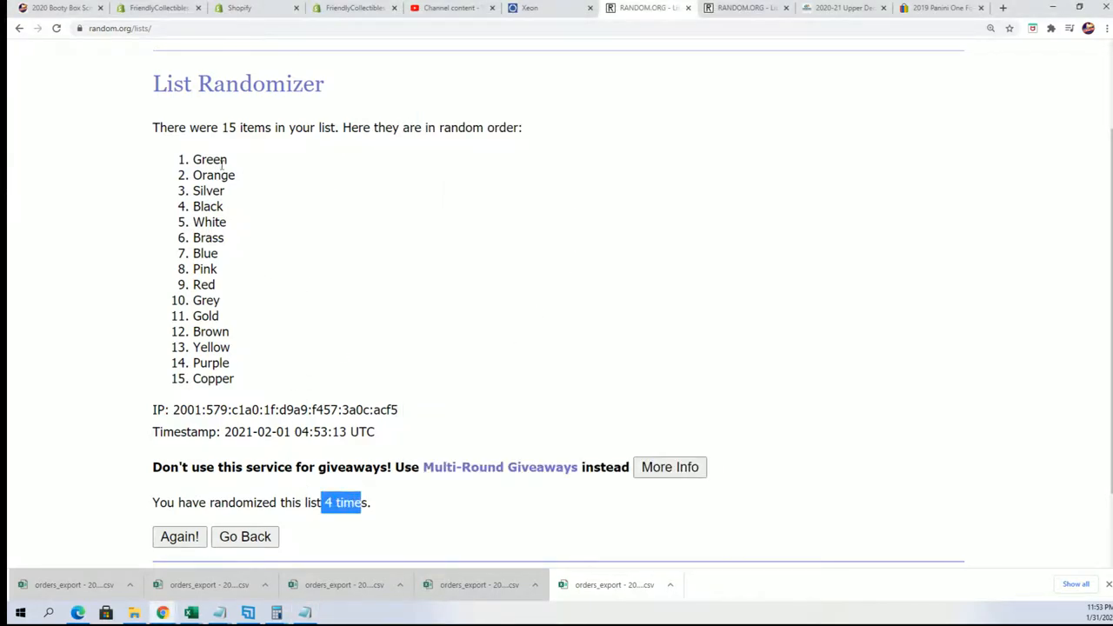
pyautogui.click(179, 537)
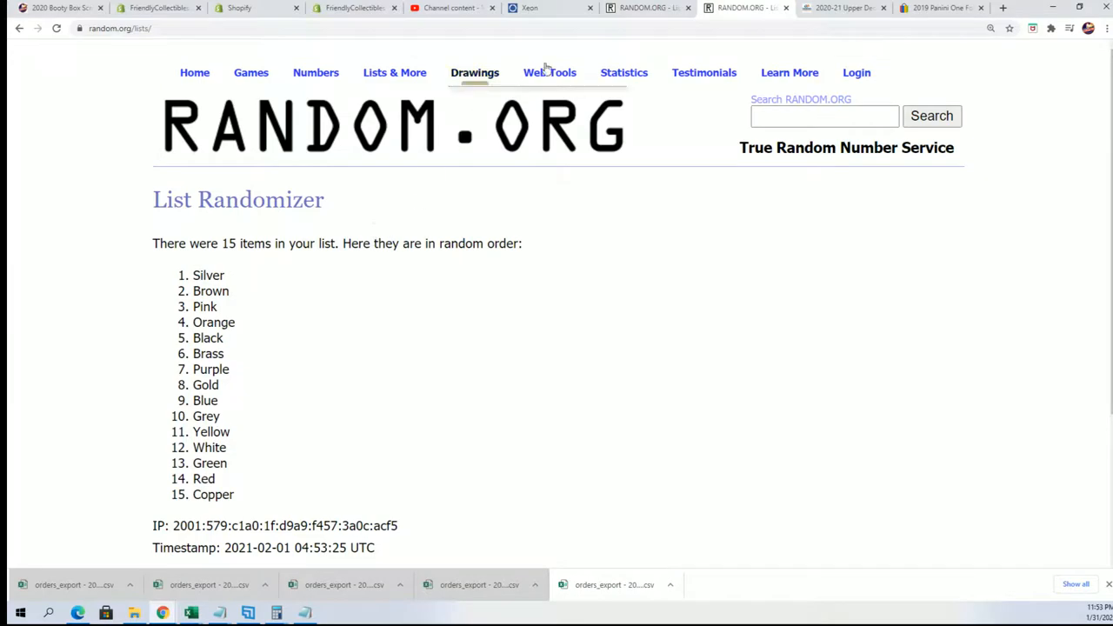
pyautogui.click(179, 537)
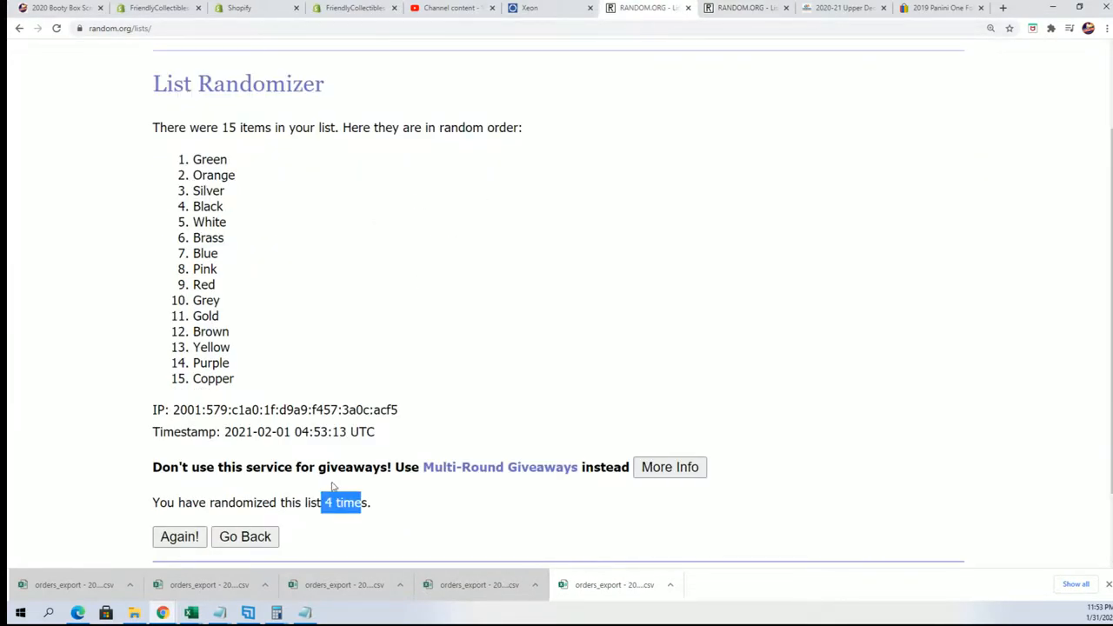
pyautogui.click(179, 536)
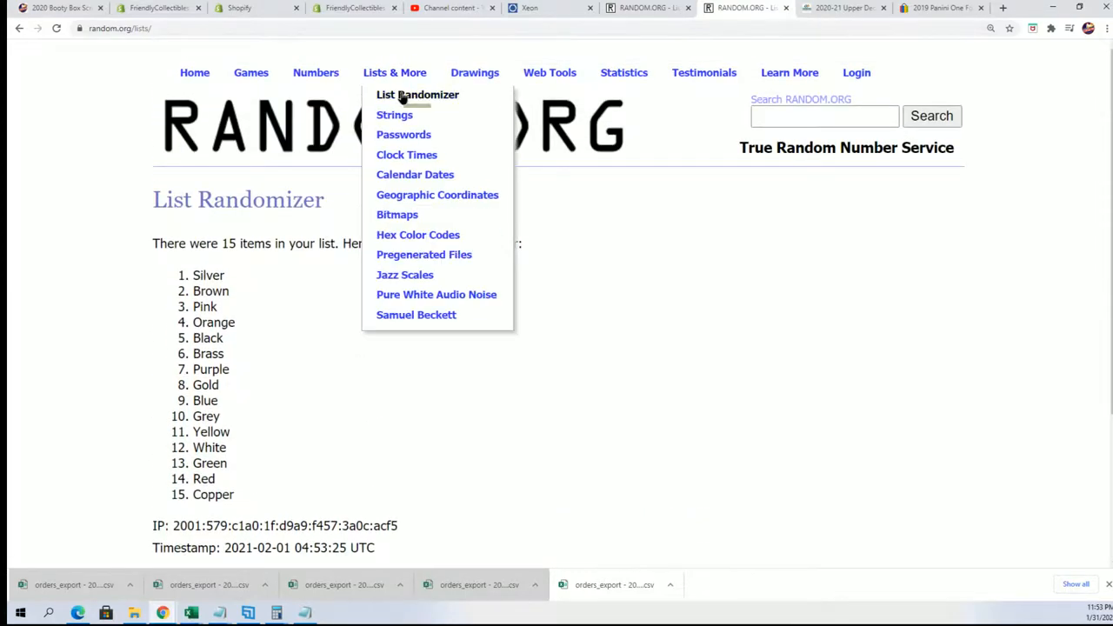
pyautogui.click(179, 536)
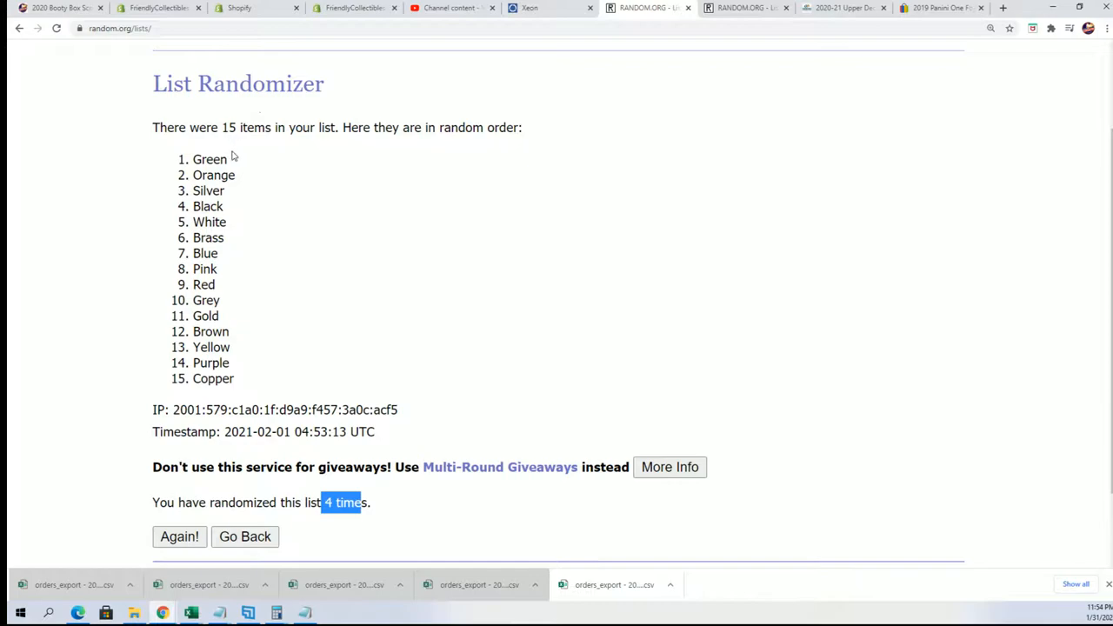
pyautogui.moveTo(743, 8)
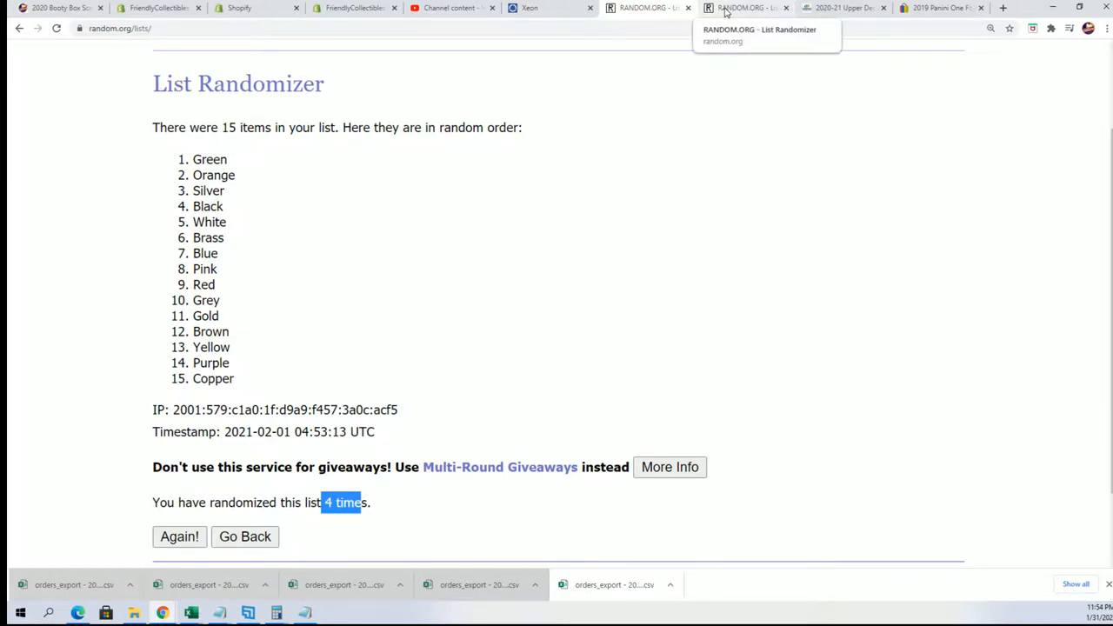
# Randomize the 73 poster box numbers in the duplicate tab and reshuffle twice.
pyautogui.click(245, 537)
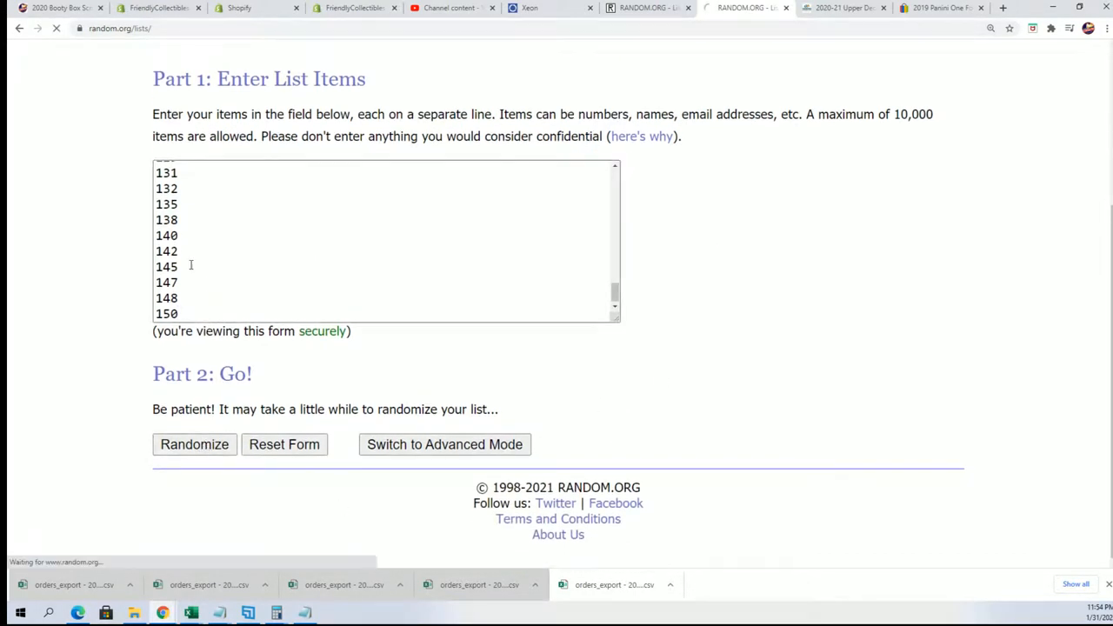
pyautogui.click(194, 444)
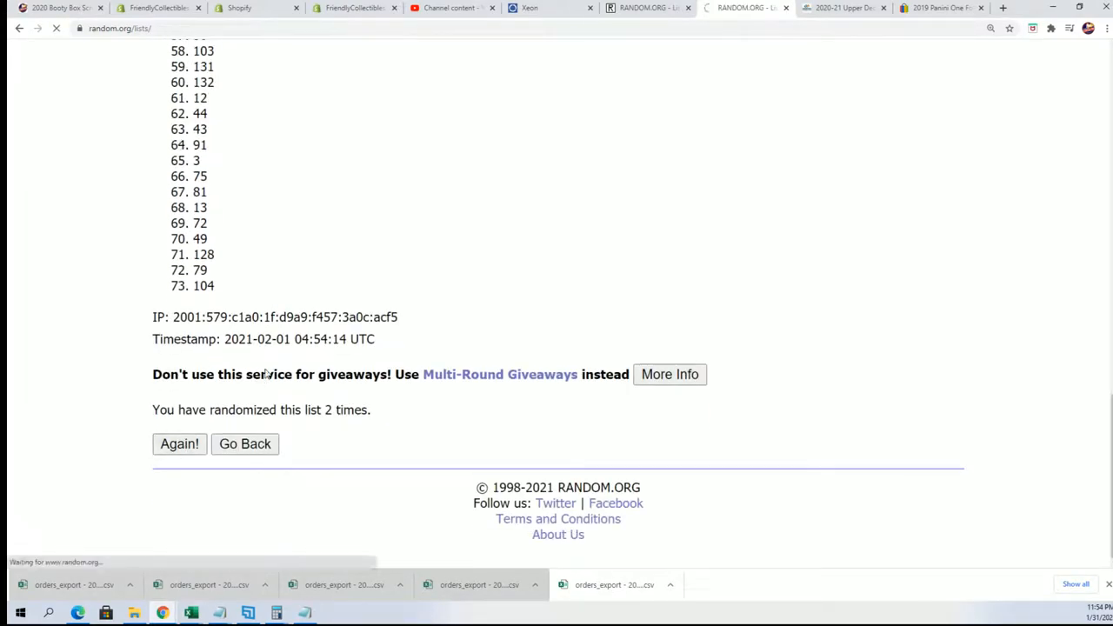
pyautogui.click(179, 443)
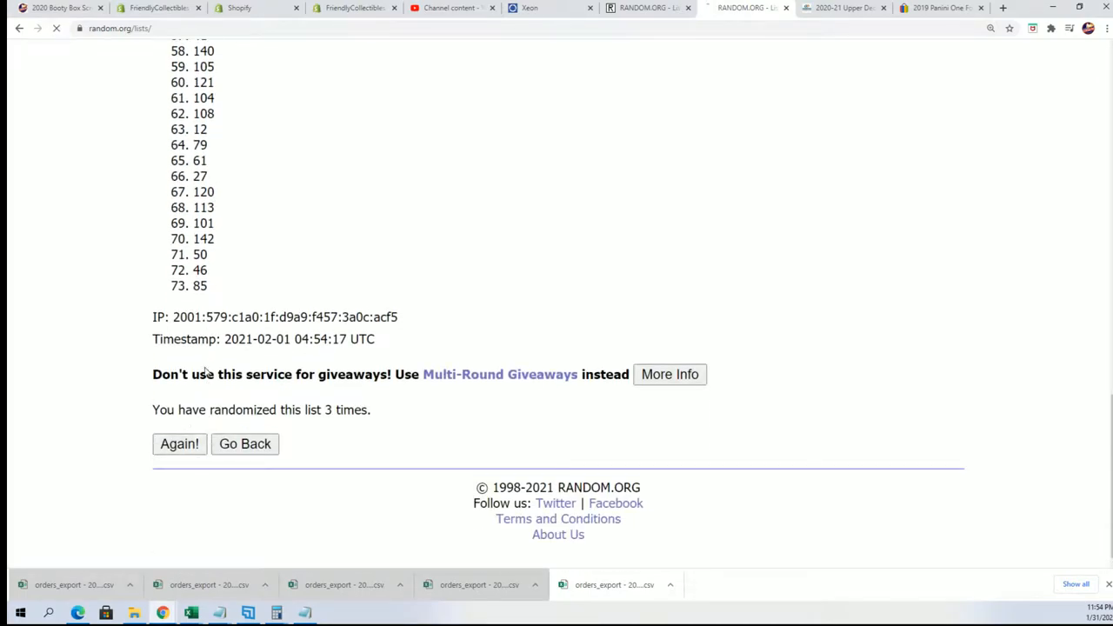
pyautogui.click(179, 443)
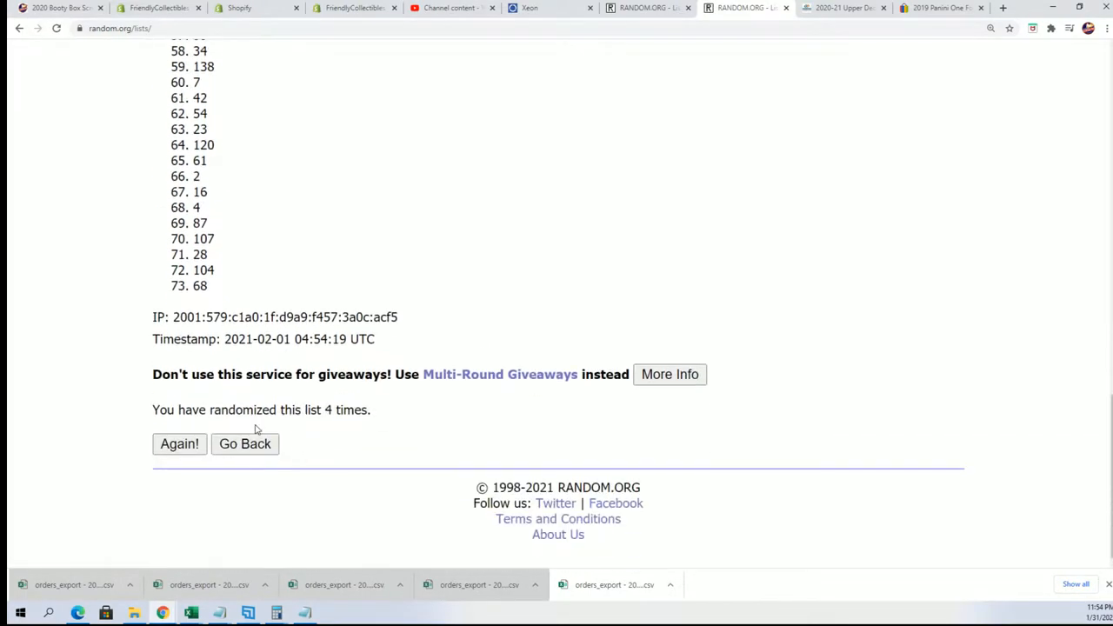
# Reshuffle the box numbers again to an order beginning 49, 46, 68.
pyautogui.scroll(3)
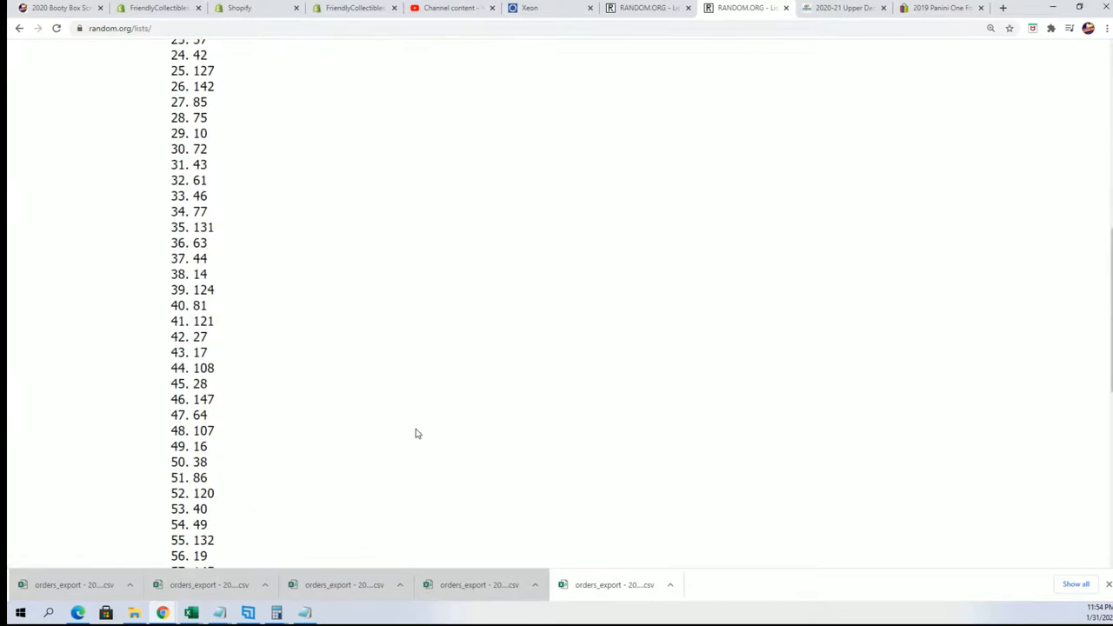
pyautogui.scroll(-3)
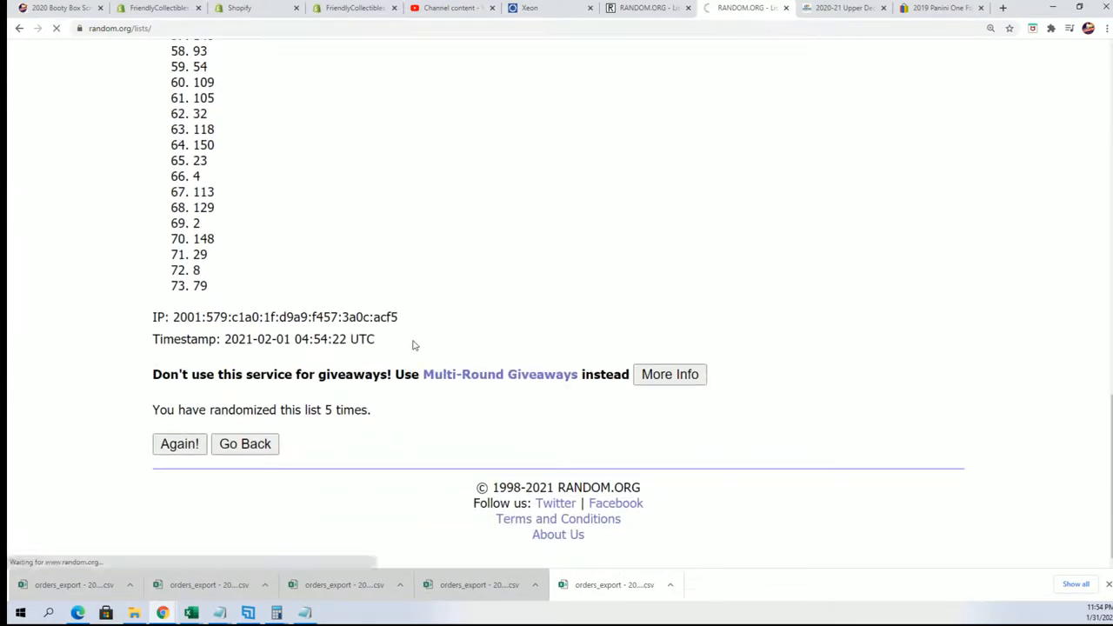
pyautogui.click(180, 444)
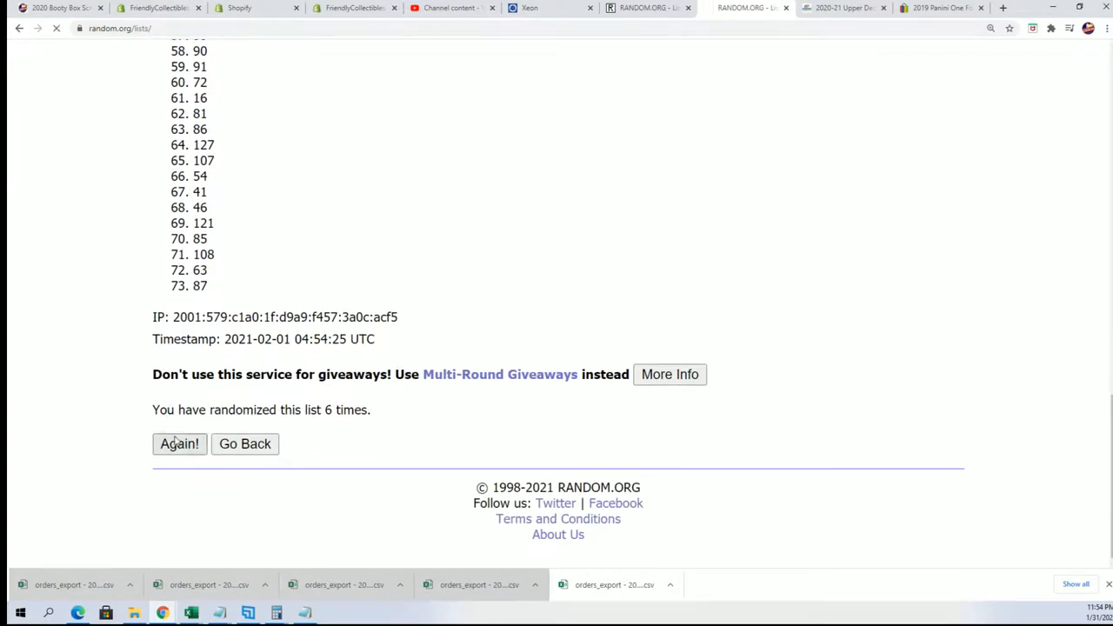
pyautogui.click(179, 443)
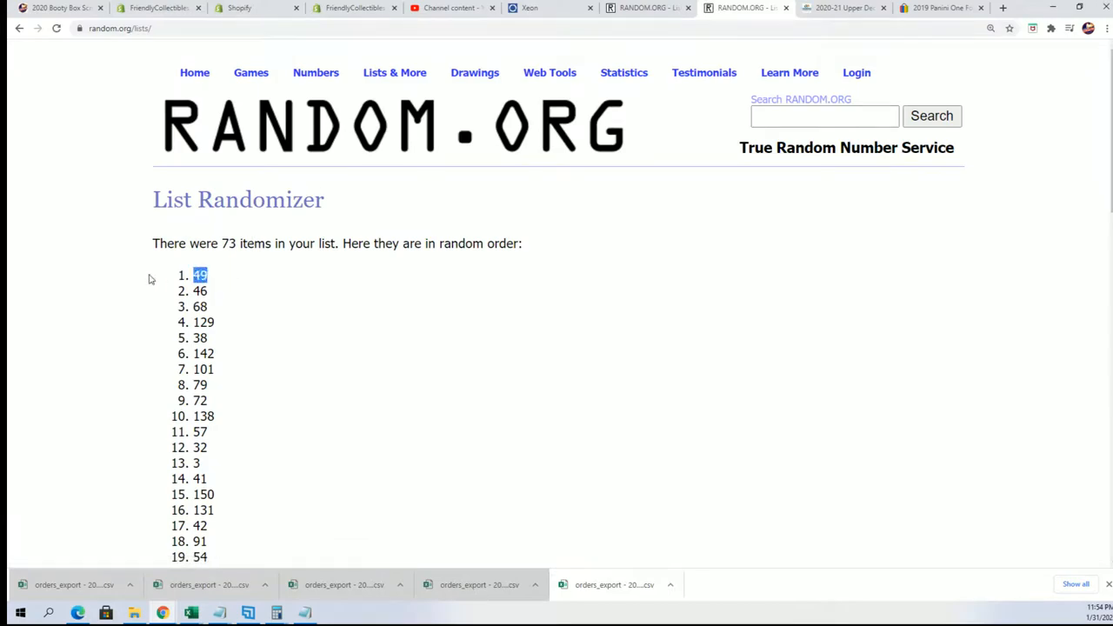